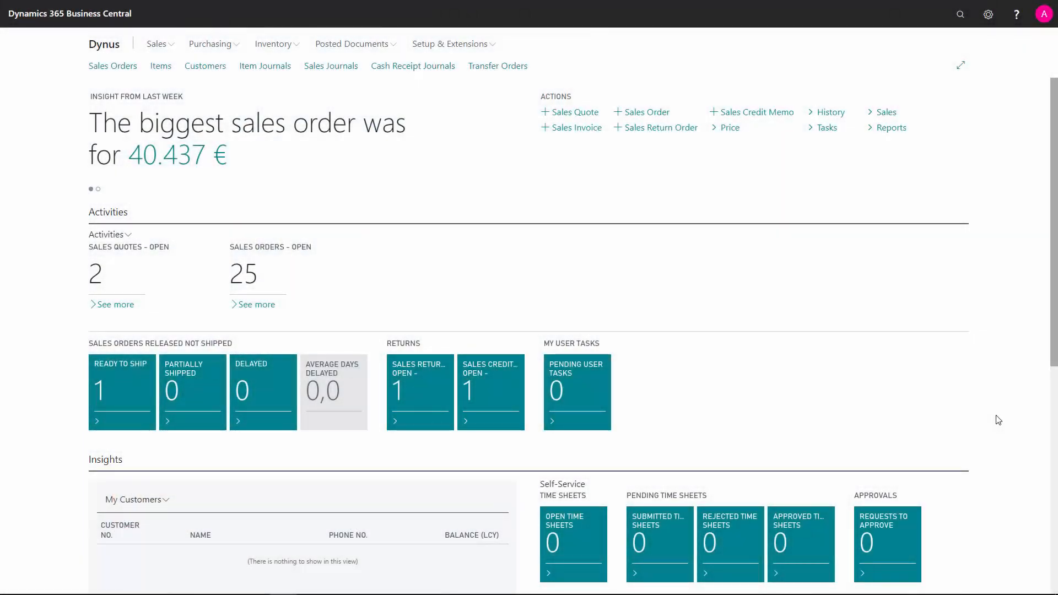
{"action": "mouse_move", "coordinate": [957, 34]}
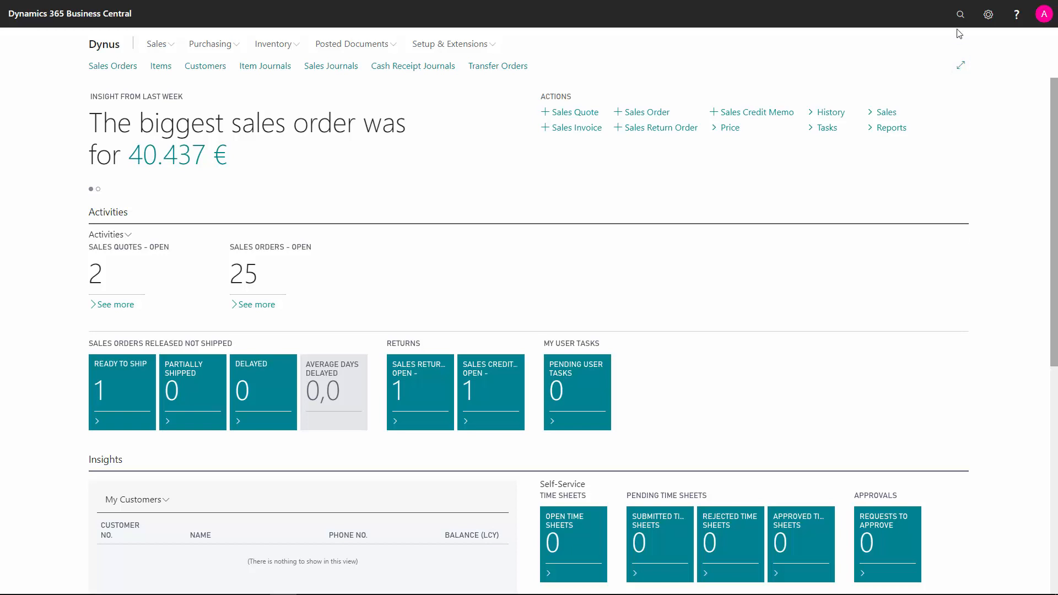
- Search for 'blanket order' and bring up the Blanket Sales Orders list
{"action": "left_click", "coordinate": [959, 14]}
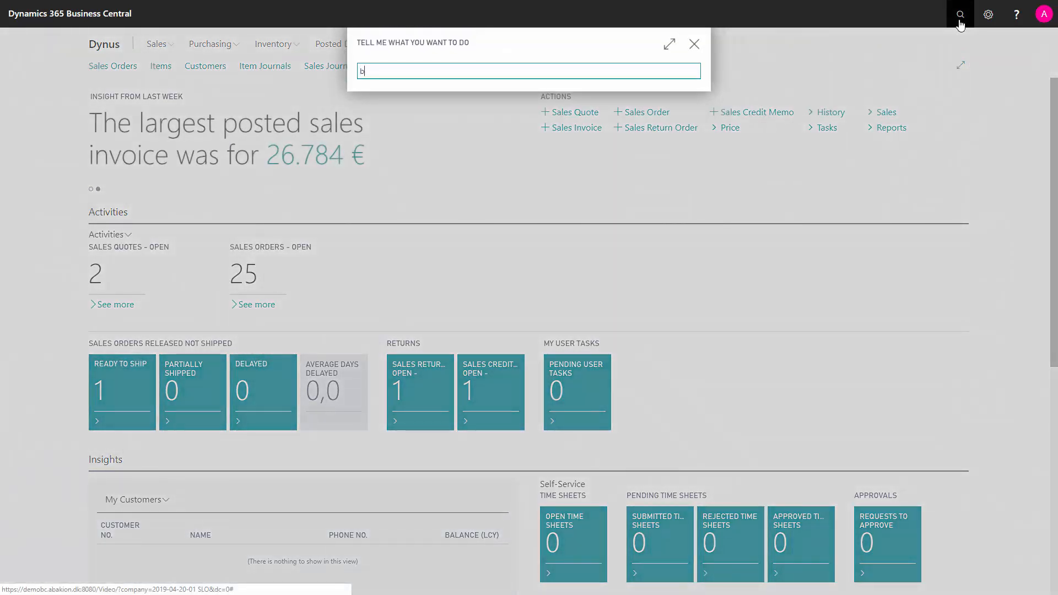
{"action": "type", "text": "lanket orde"}
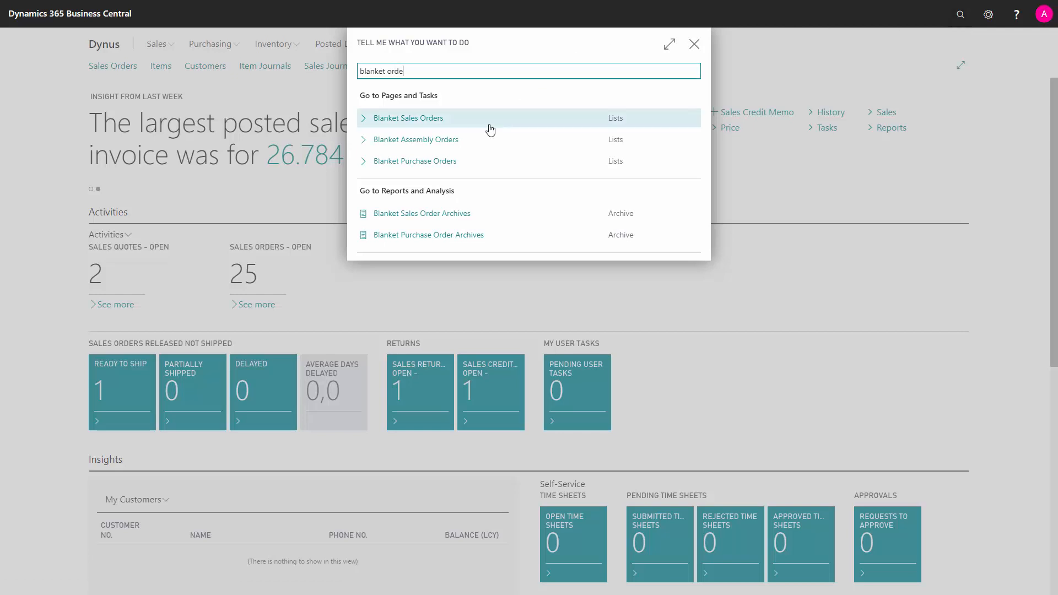
{"action": "mouse_move", "coordinate": [412, 124]}
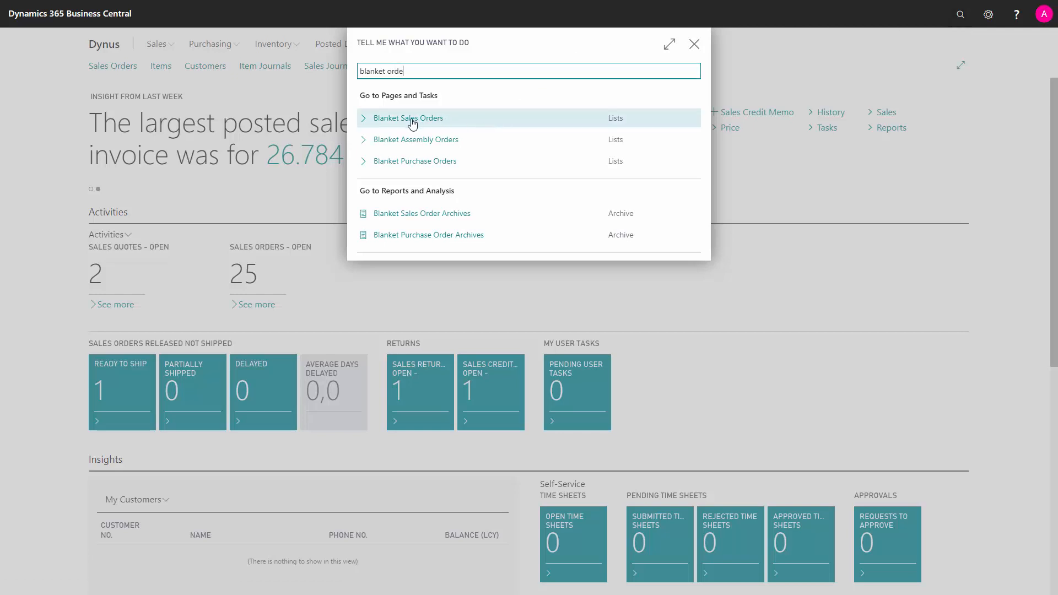
{"action": "left_click", "coordinate": [407, 118]}
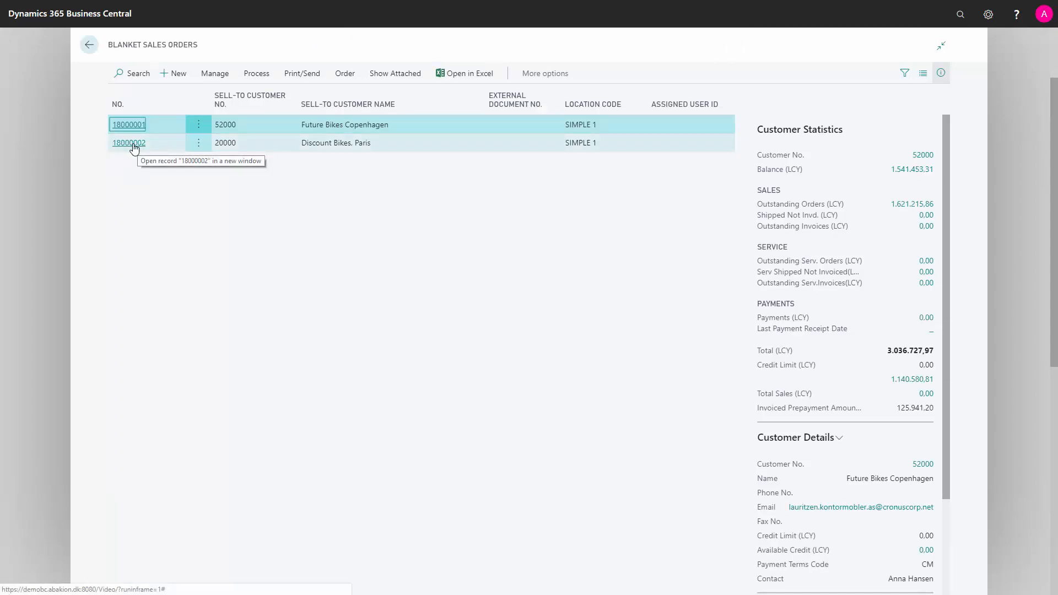
- Open blanket order 18000002 for Discount Bikes, Paris and review its header, lines and invoice details
{"action": "left_click", "coordinate": [127, 143]}
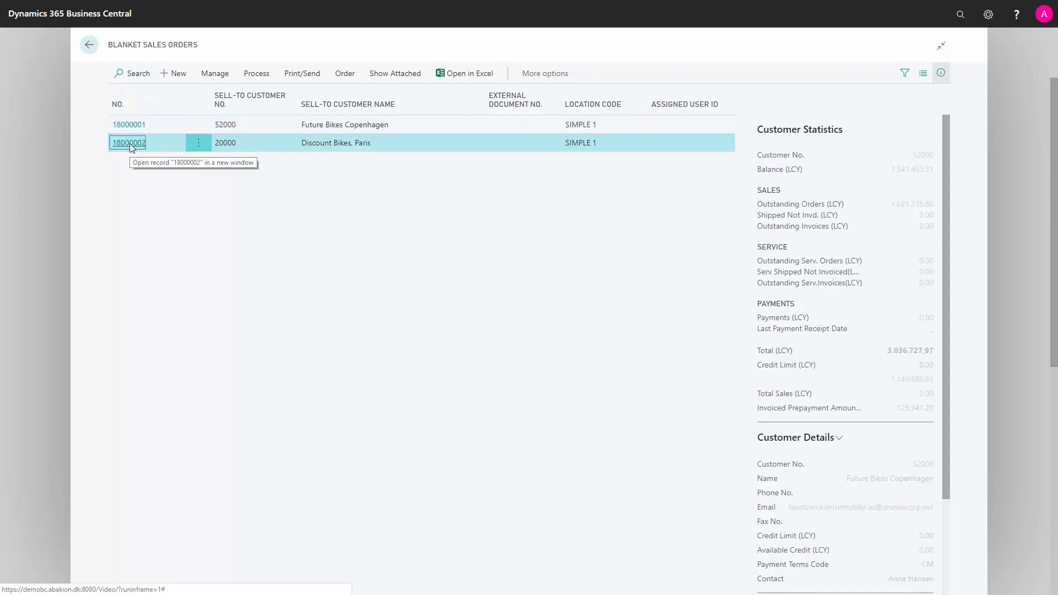
{"action": "left_click", "coordinate": [128, 142]}
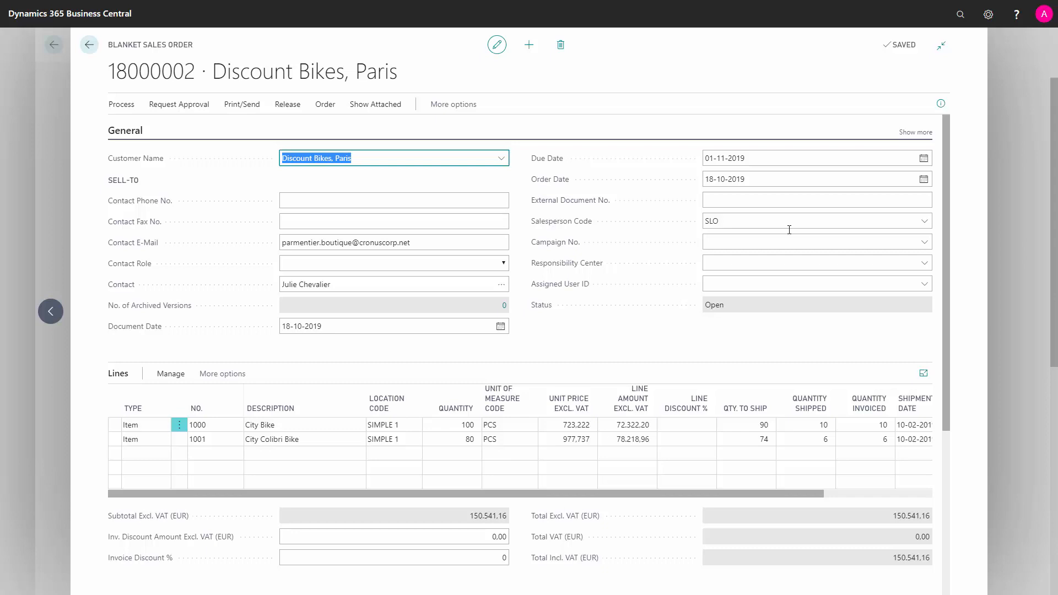
{"action": "scroll", "scroll_direction": "down", "scroll_amount": 3}
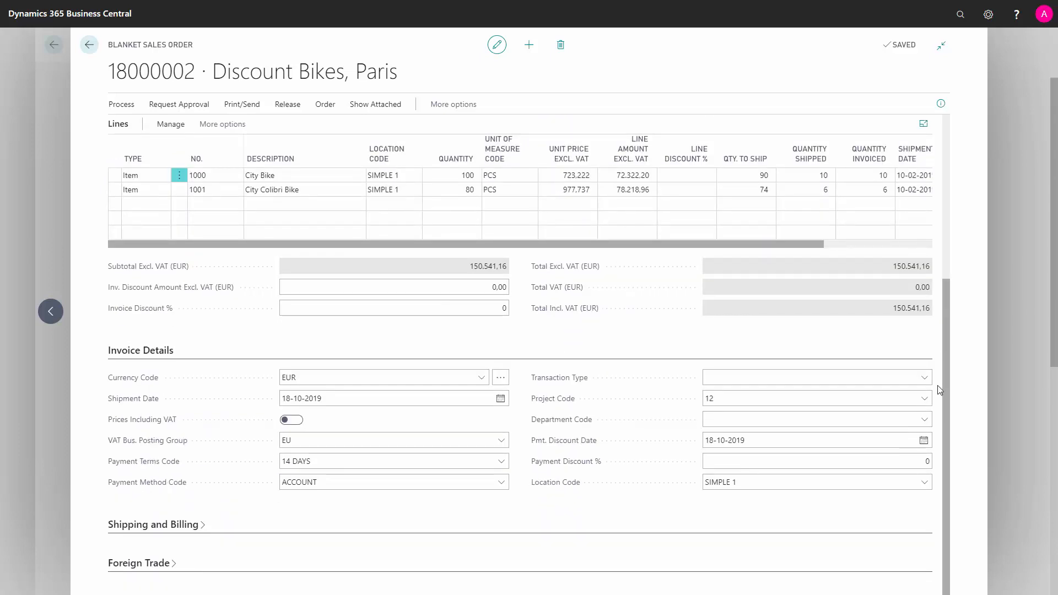
{"action": "scroll", "scroll_direction": "up", "scroll_amount": 3}
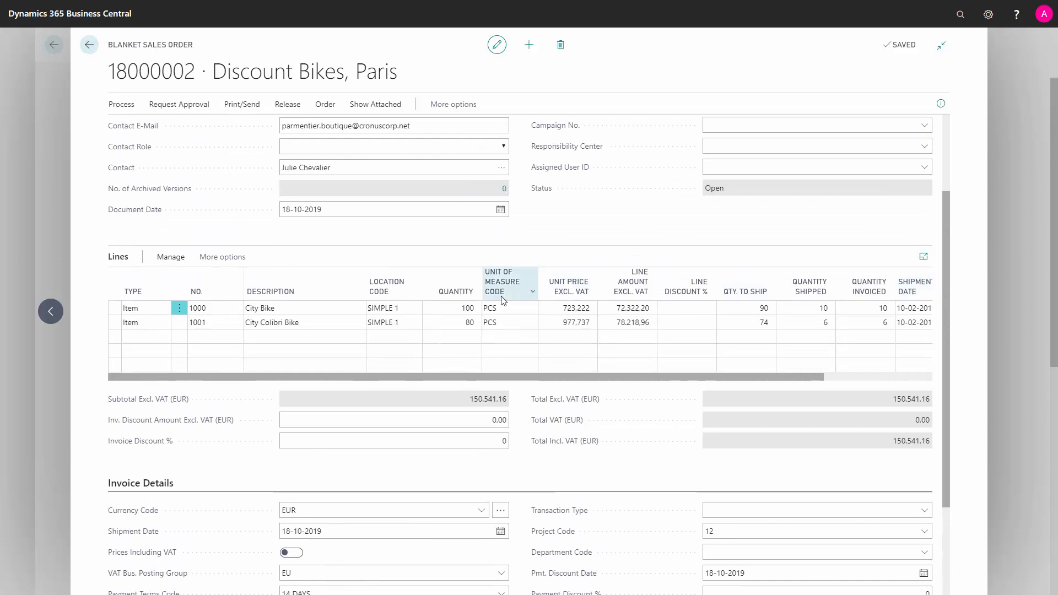
{"action": "left_click", "coordinate": [451, 321]}
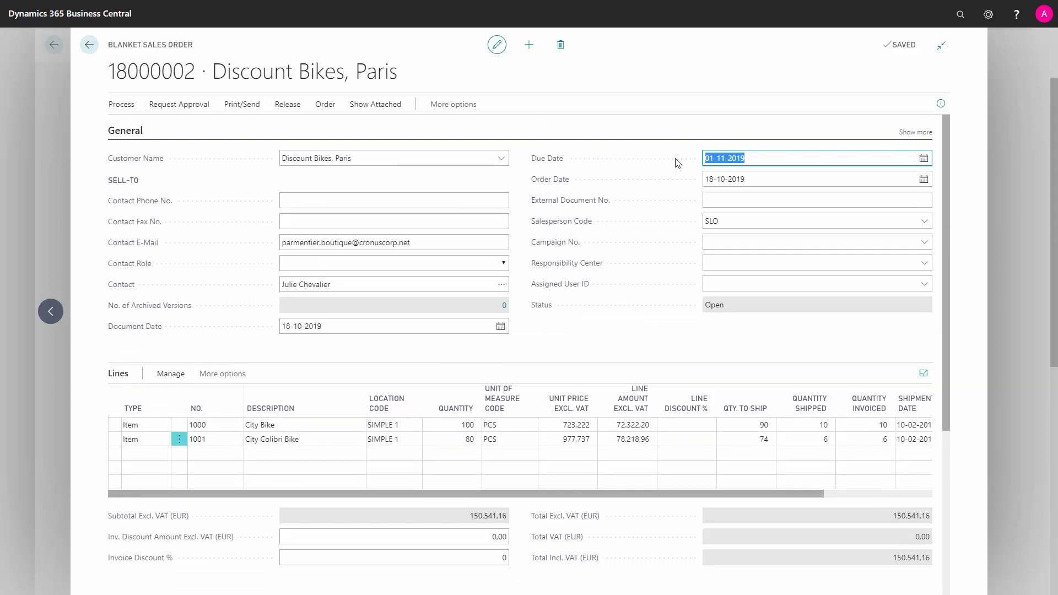
{"action": "left_click", "coordinate": [810, 178]}
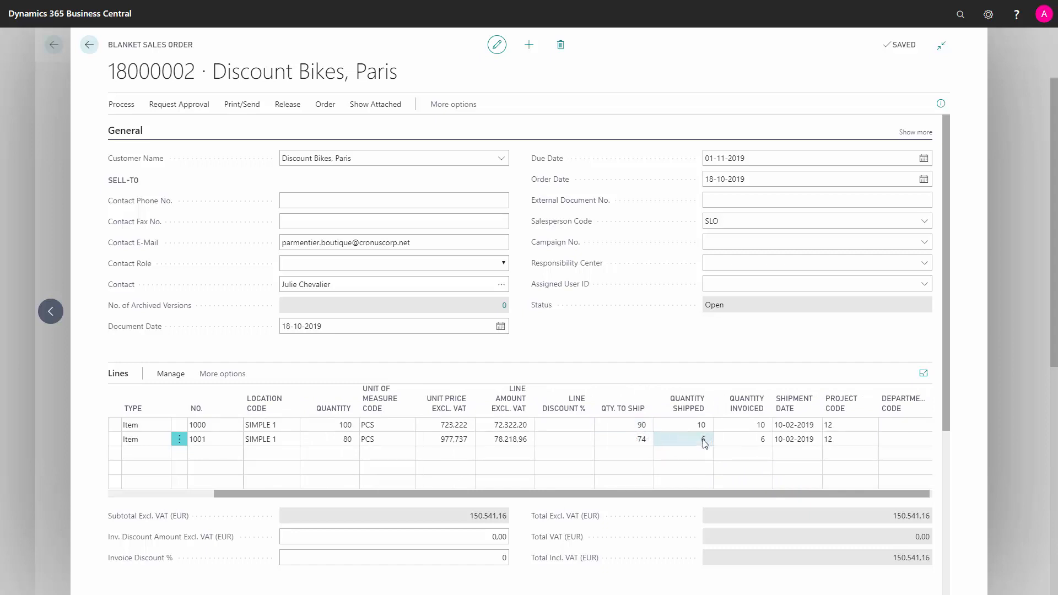
- Set Qty. to Ship to 8 City Bikes and 12 City Colibri Bikes with shipment date 01-05-2019
{"action": "left_click", "coordinate": [623, 425]}
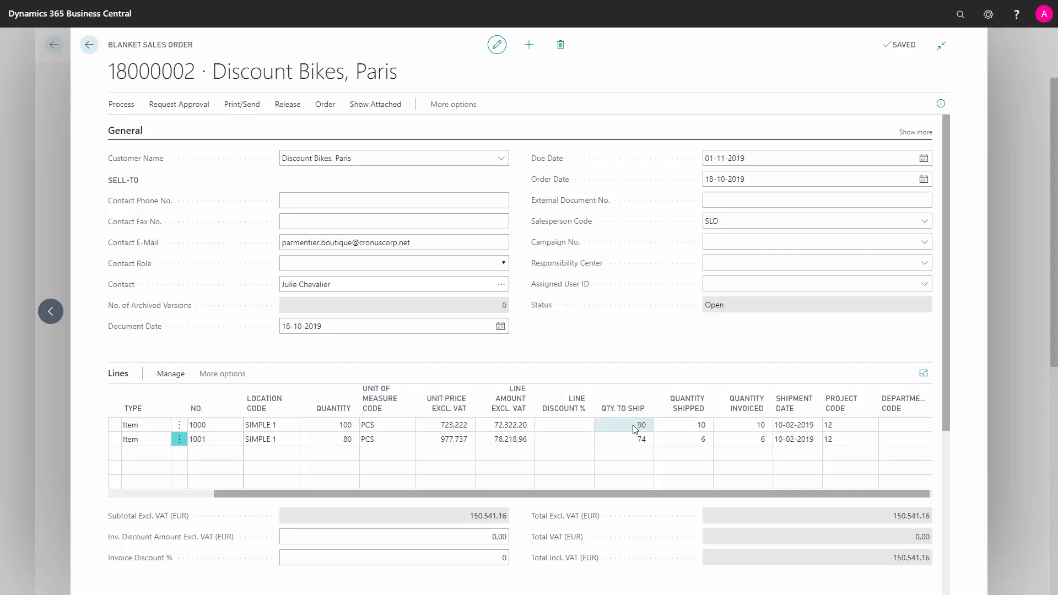
{"action": "left_click", "coordinate": [622, 424]}
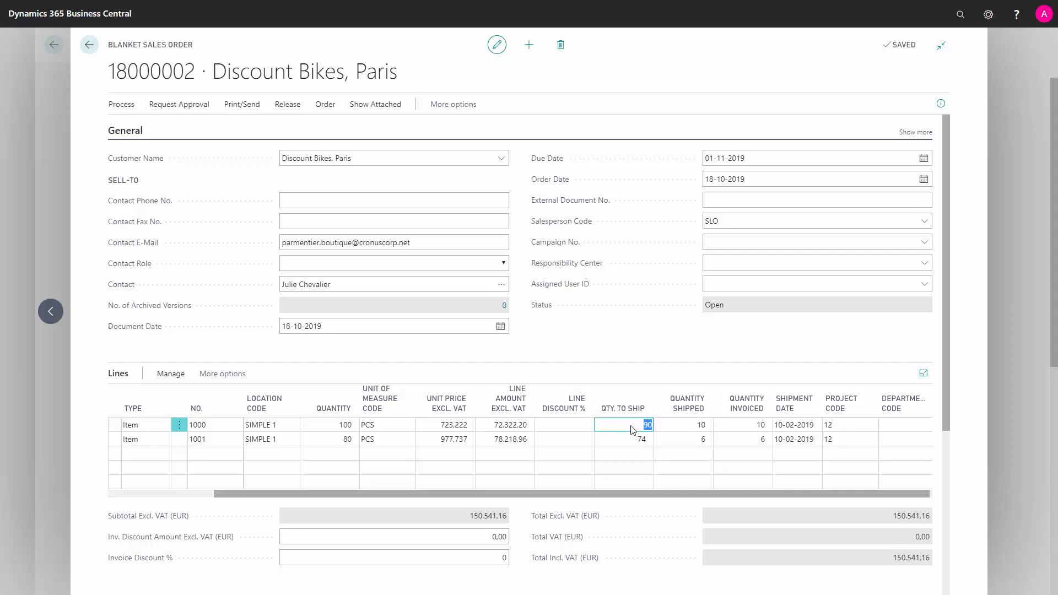
{"action": "left_click", "coordinate": [623, 438]}
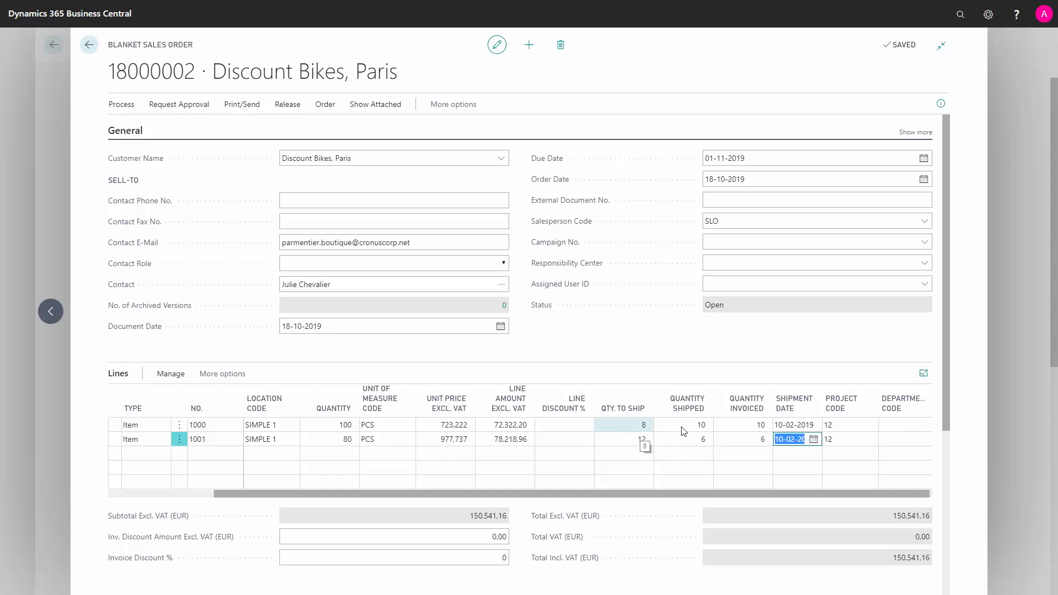
{"action": "left_click", "coordinate": [794, 424]}
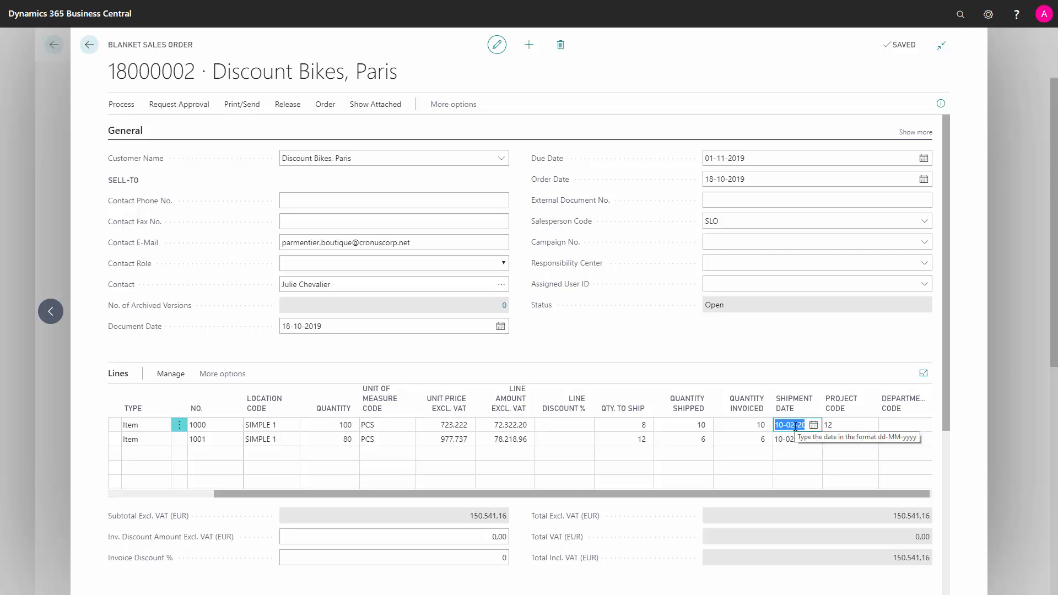
{"action": "type", "text": "0105"}
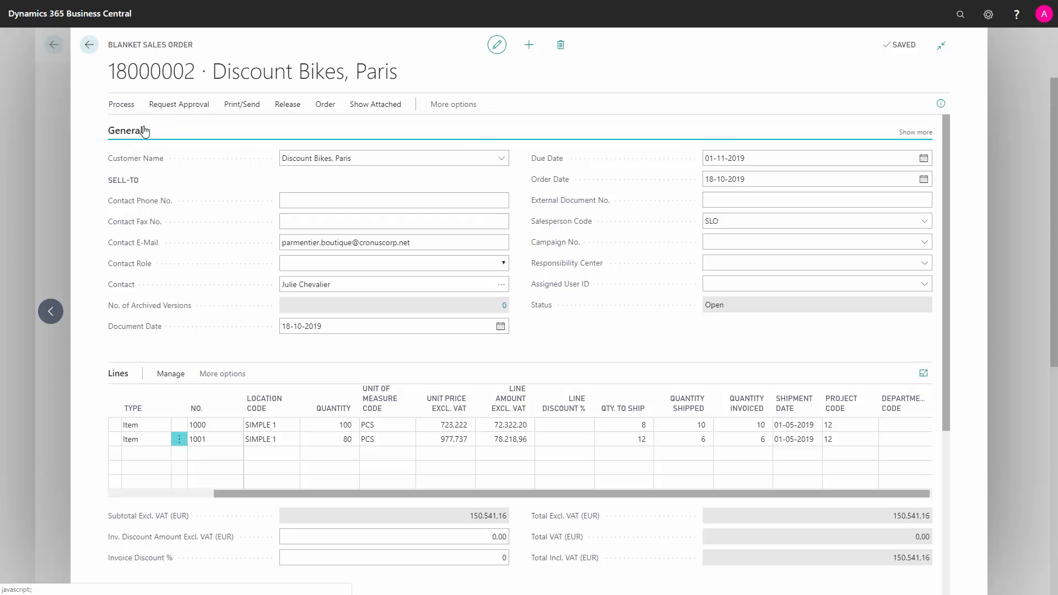
- Make sales order 14000016 from the blanket order and go to the Sales Orders list
{"action": "left_click", "coordinate": [324, 104]}
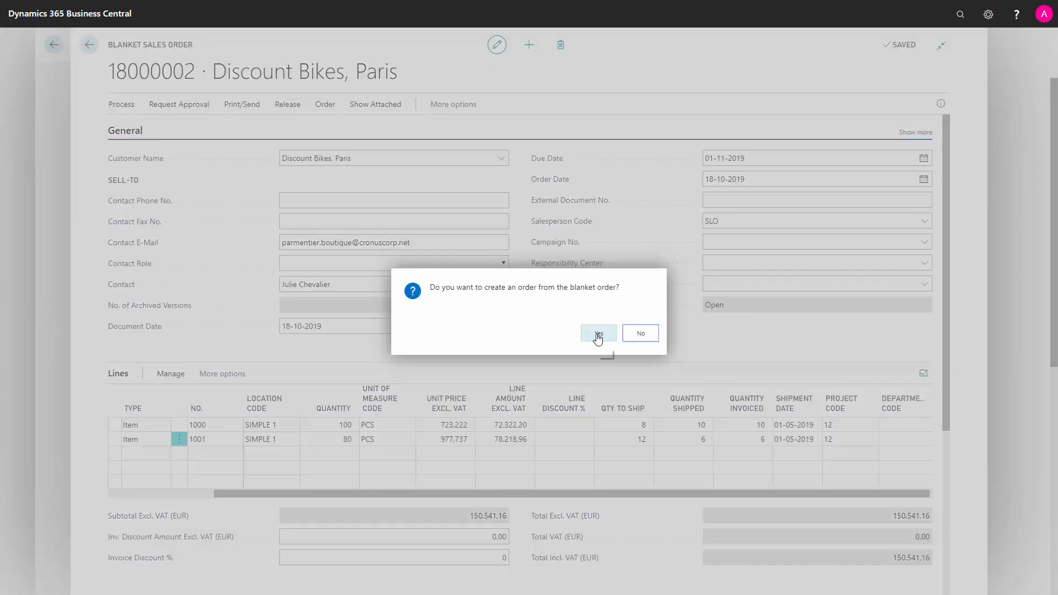
{"action": "left_click", "coordinate": [597, 332]}
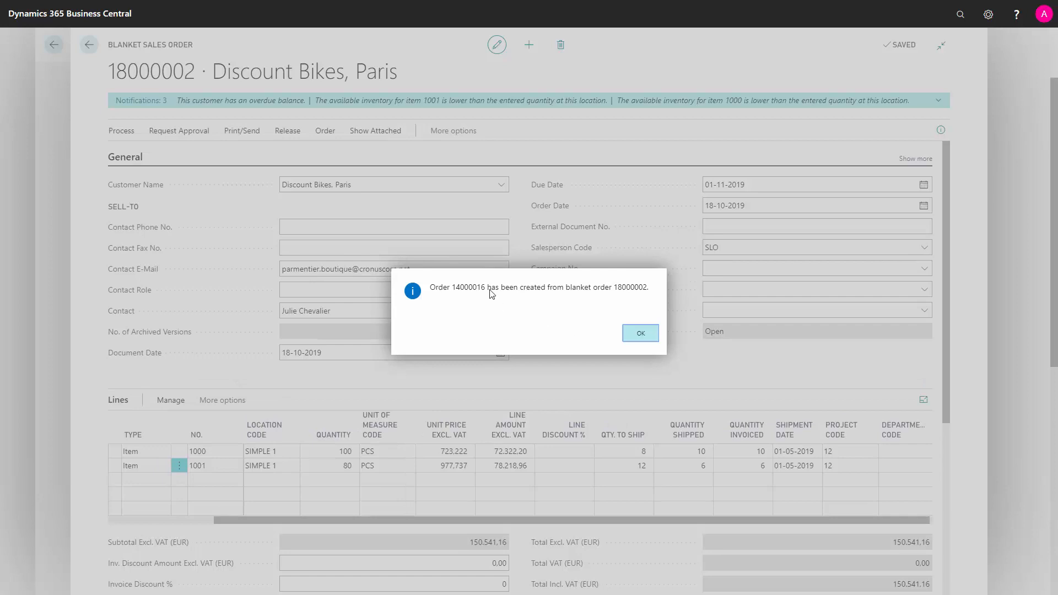
{"action": "left_click", "coordinate": [639, 332]}
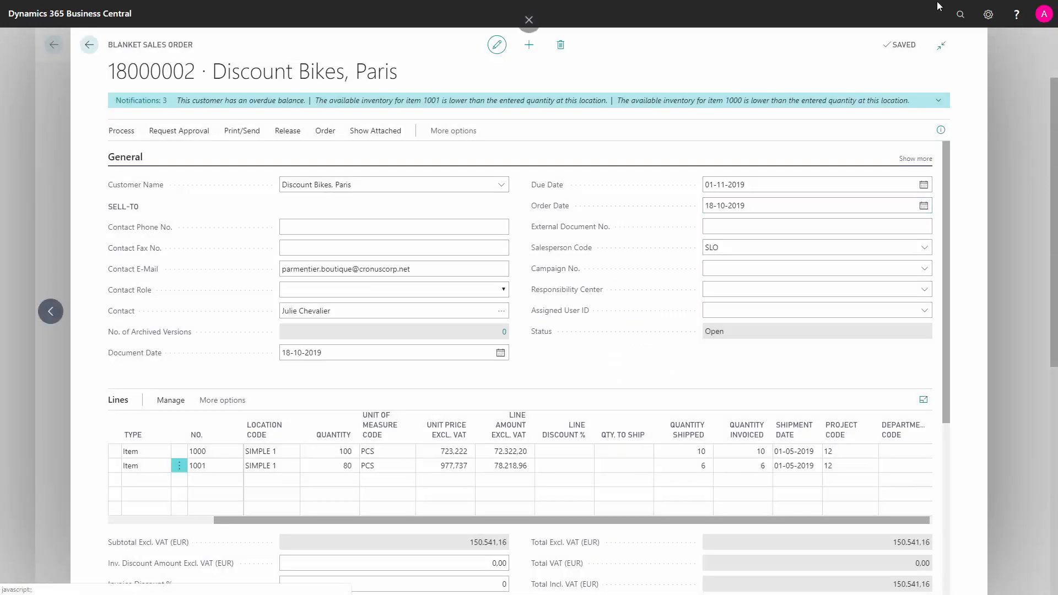
{"action": "left_click", "coordinate": [959, 13]}
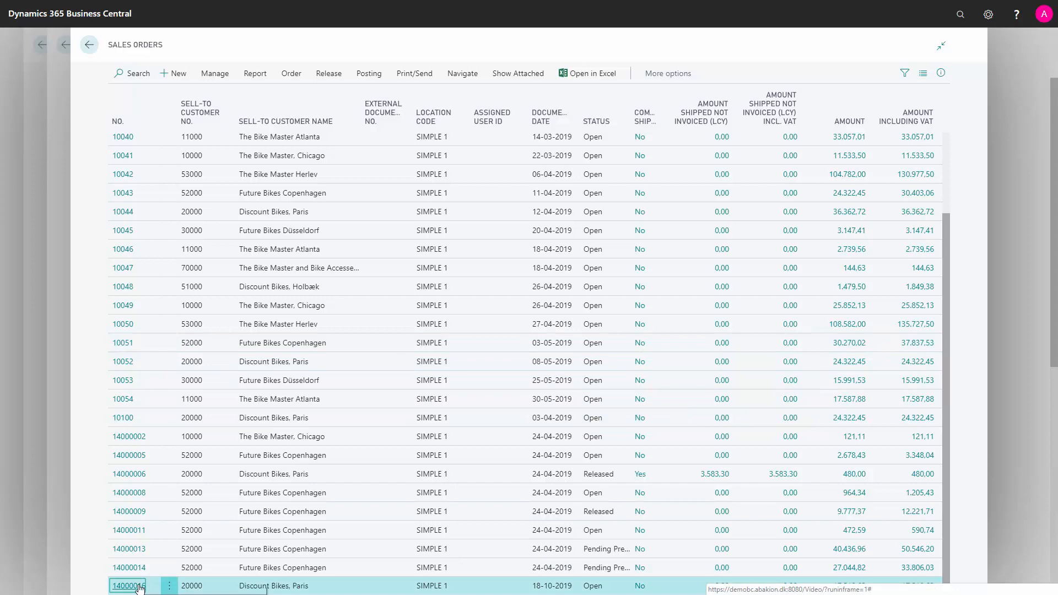
- Open order 14000016, verify quantities 8 and 12, and start posting it
{"action": "left_click", "coordinate": [128, 585]}
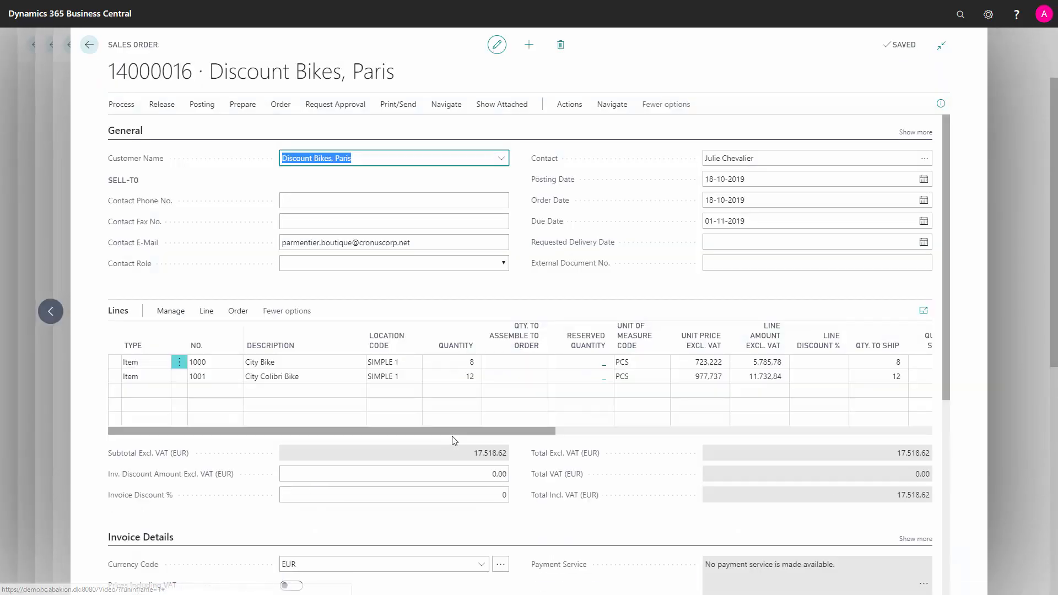
{"action": "left_click", "coordinate": [452, 361]}
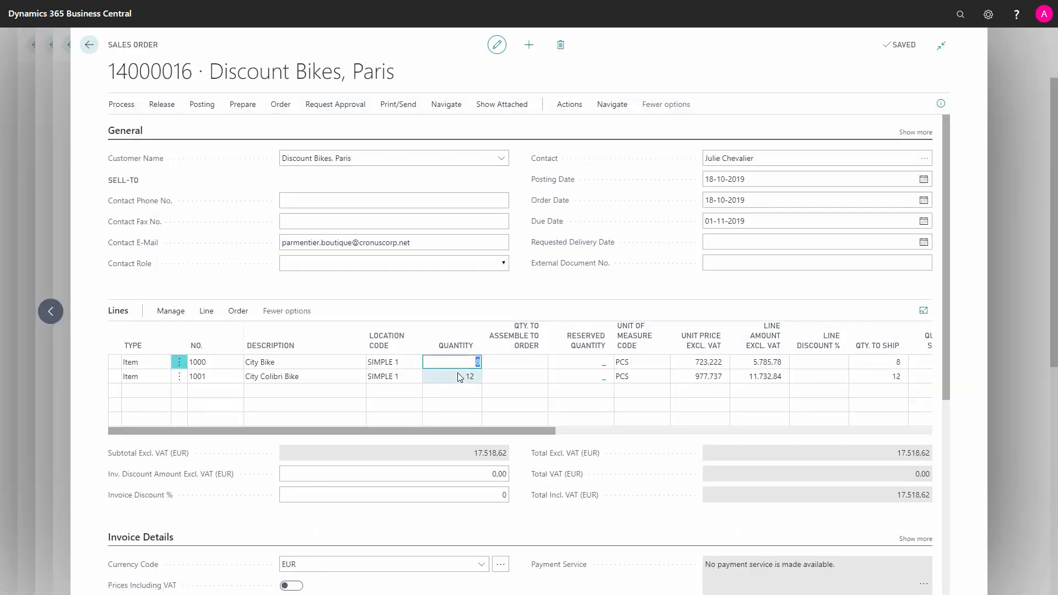
{"action": "left_click", "coordinate": [452, 376]}
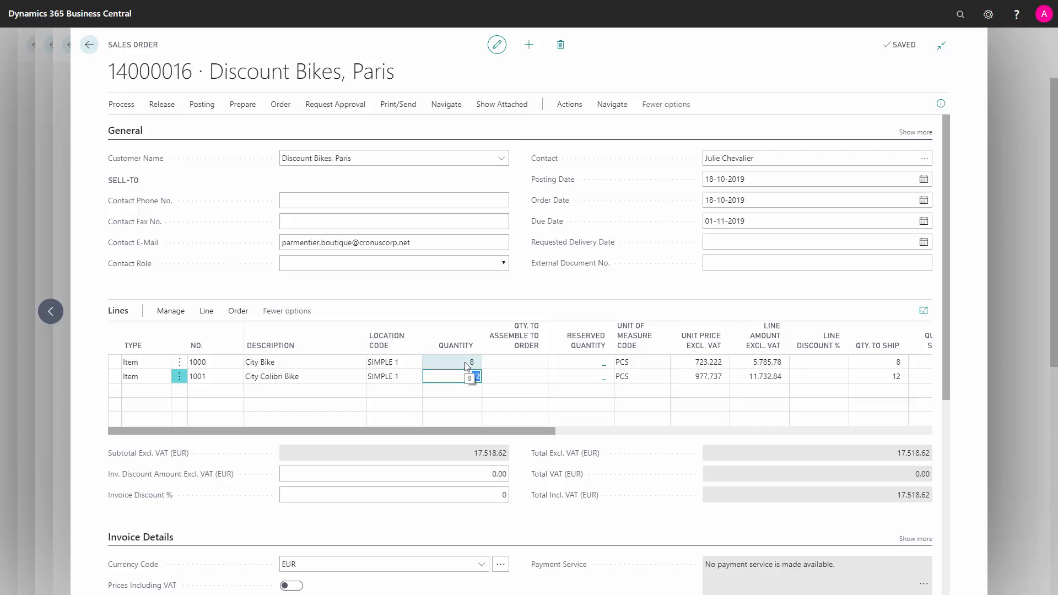
{"action": "left_click", "coordinate": [450, 362]}
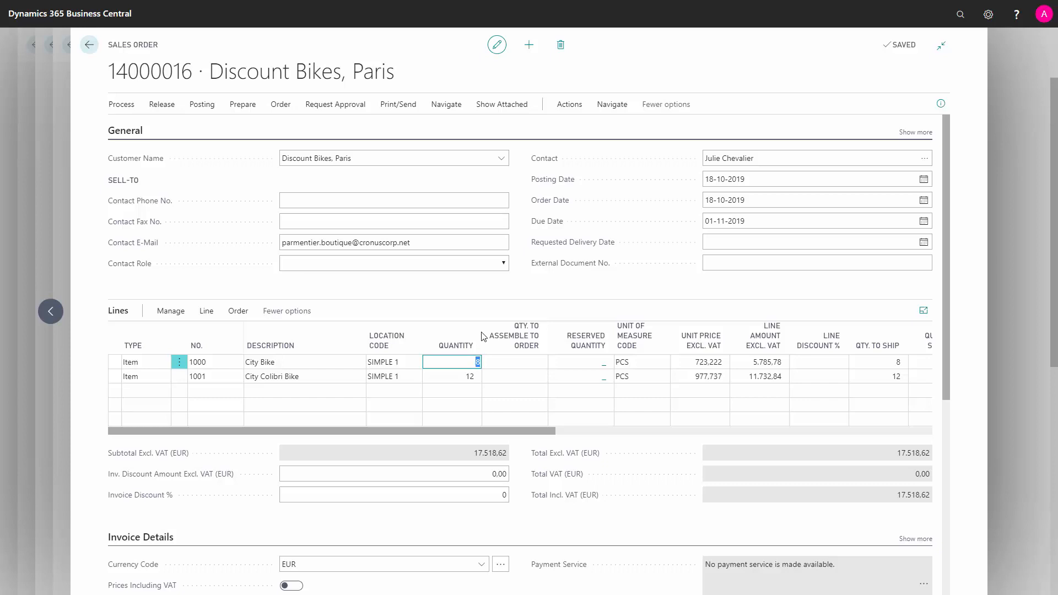
{"action": "left_click", "coordinate": [393, 221]}
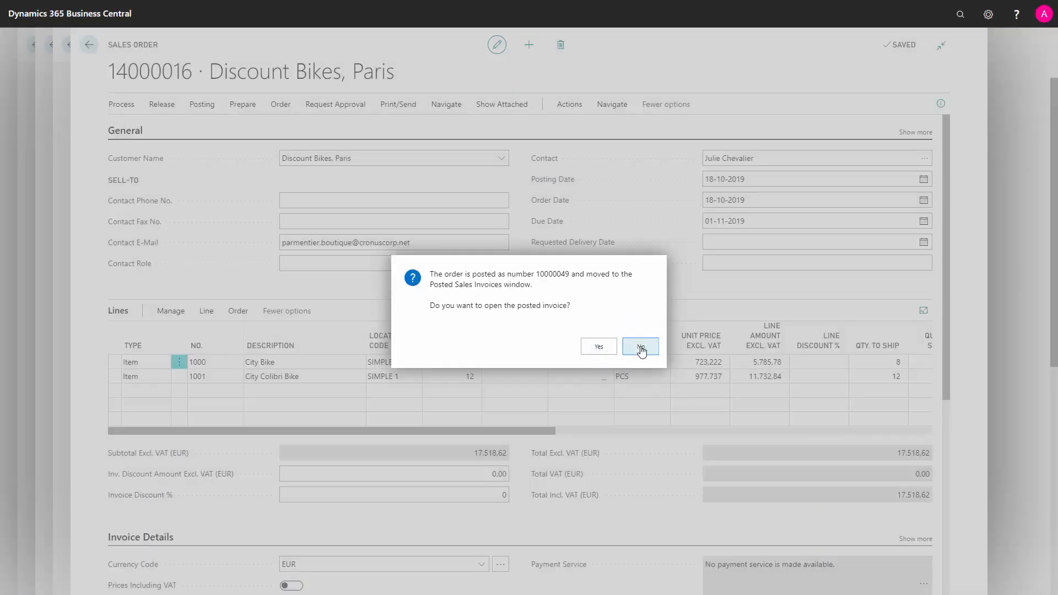
- Decline opening posted invoice 10000049, returning to the Sales Orders list
{"action": "left_click", "coordinate": [639, 346]}
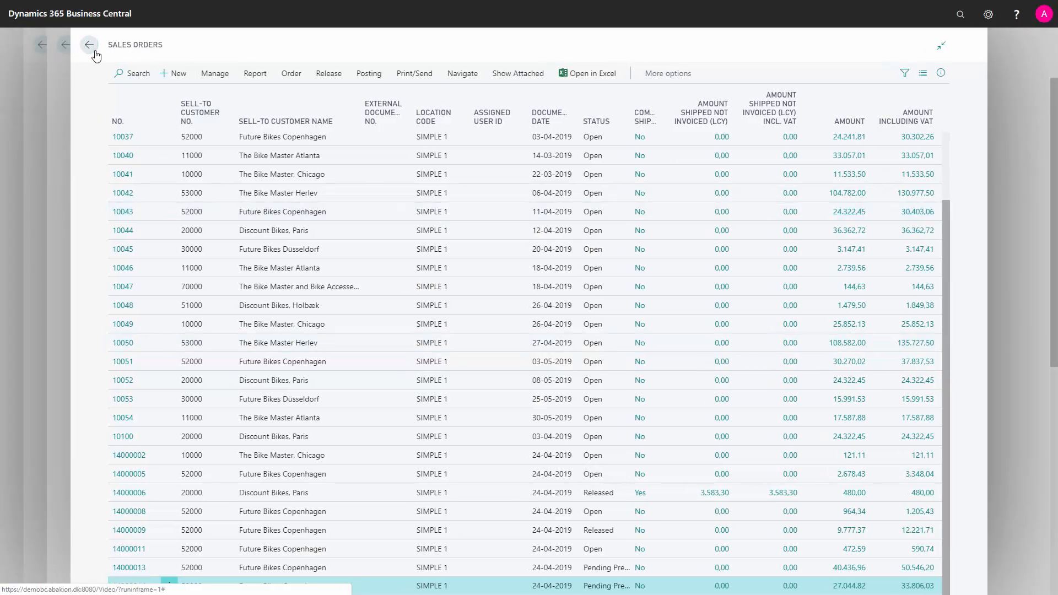